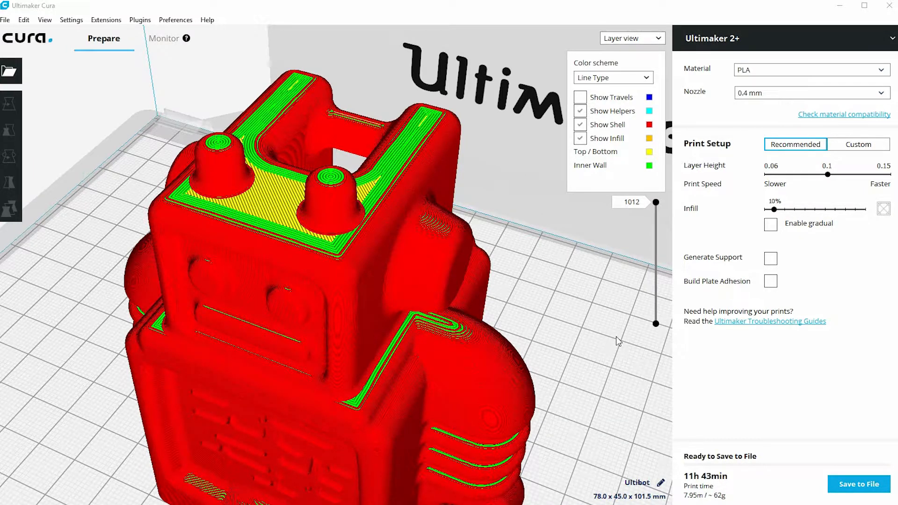
mouse_move(804, 148)
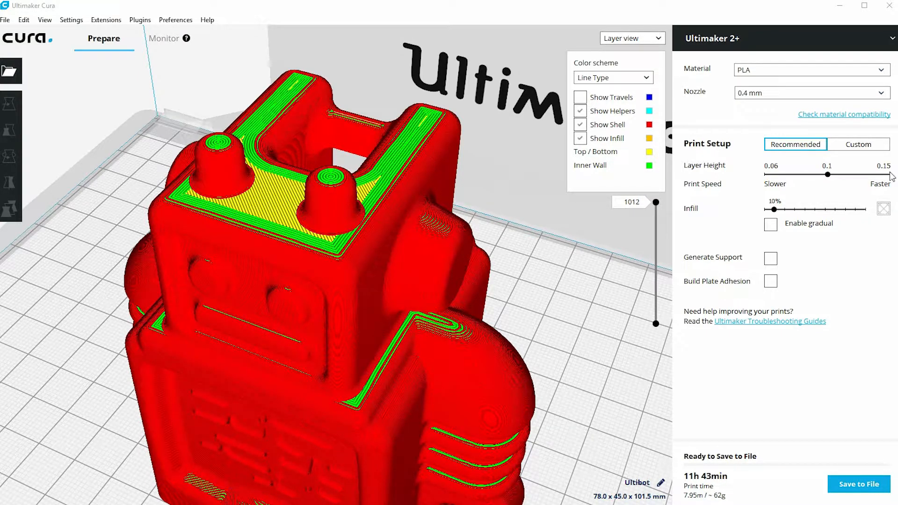
mouse_move(860, 155)
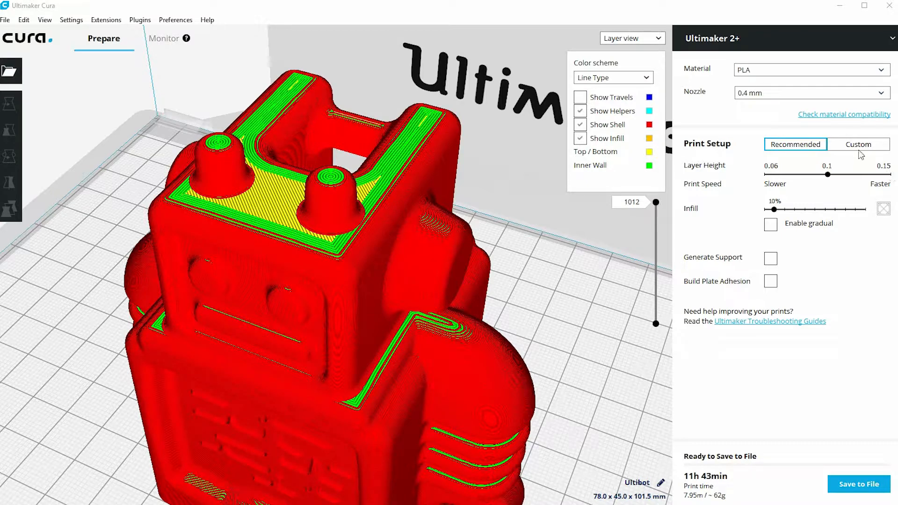
Switch Print Setup to Custom to list the Fine profile's quality, shell and layer height settings
left_click(858, 144)
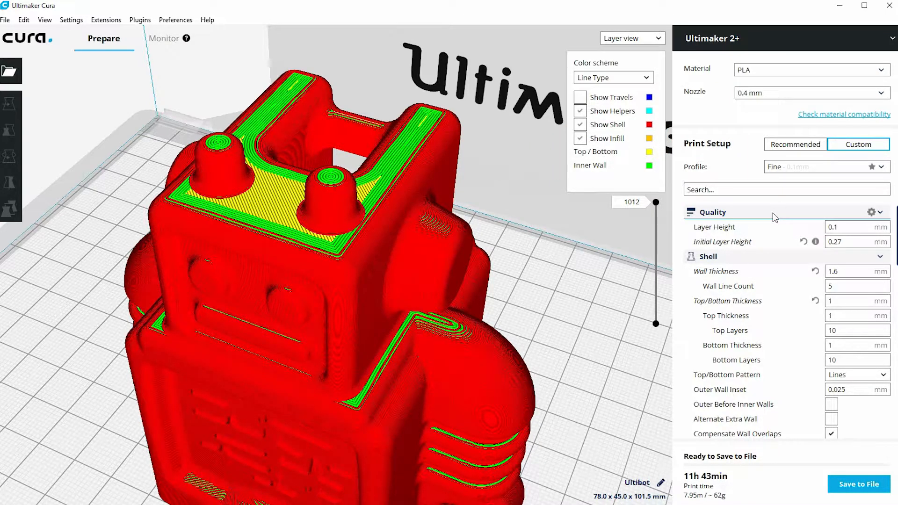
mouse_move(715, 227)
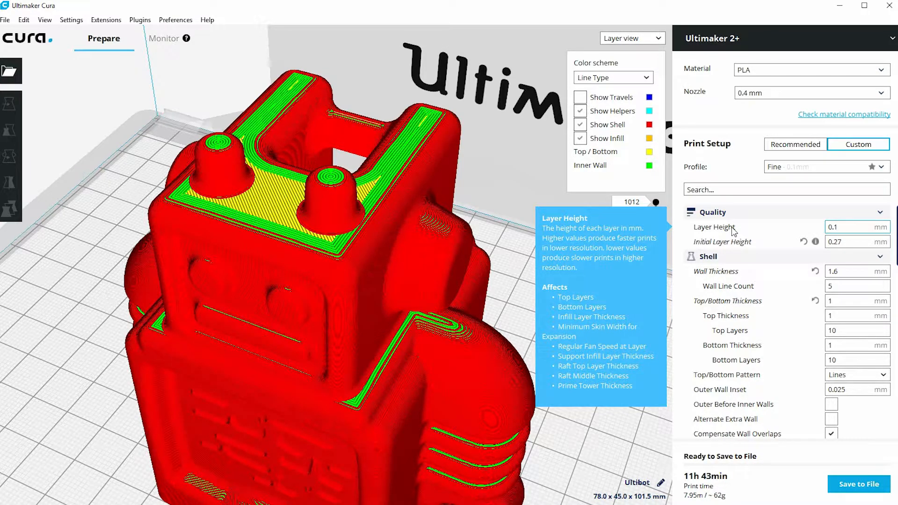
mouse_move(747, 232)
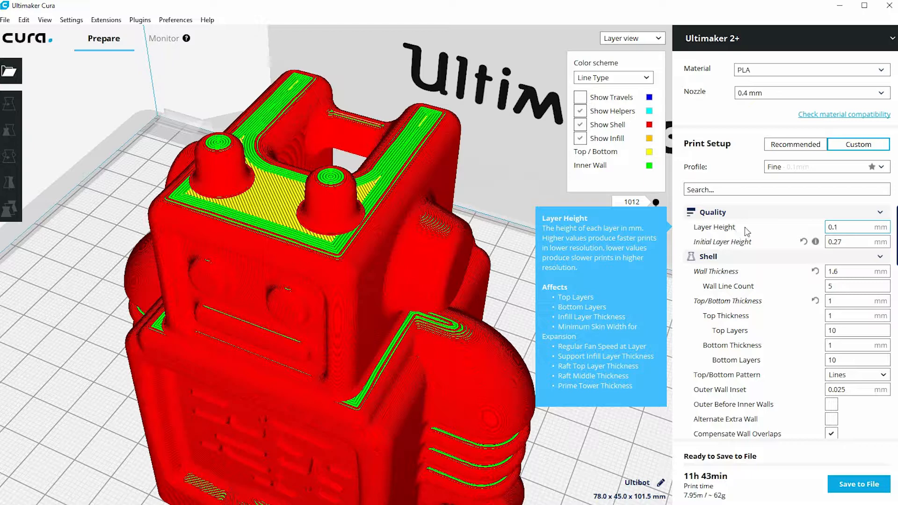
left_click(850, 227)
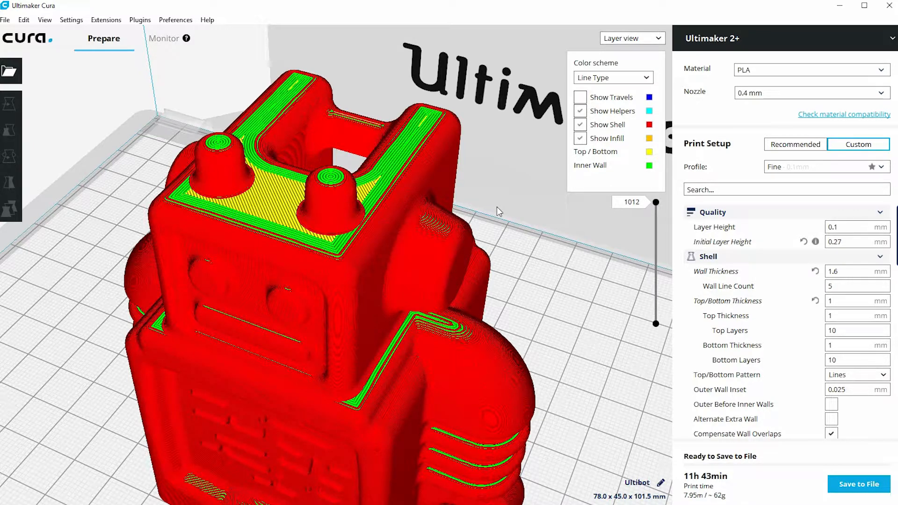
mouse_move(462, 261)
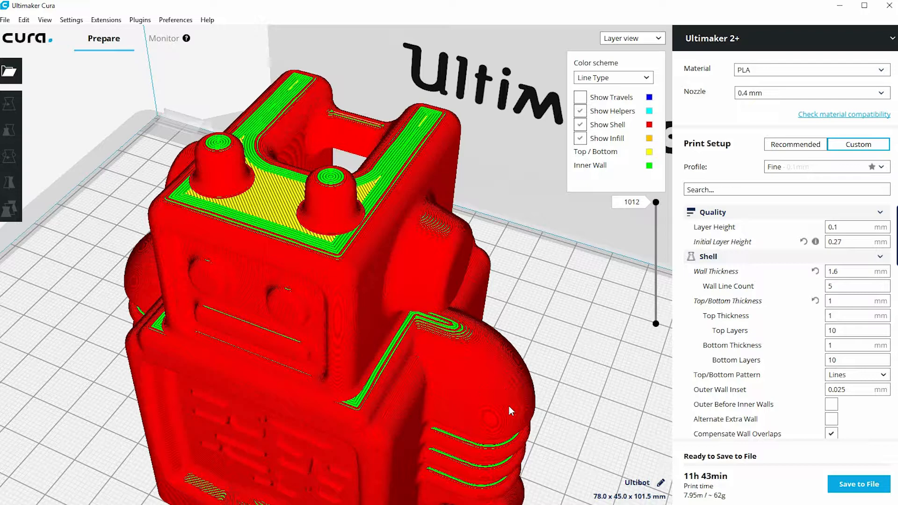
mouse_move(442, 228)
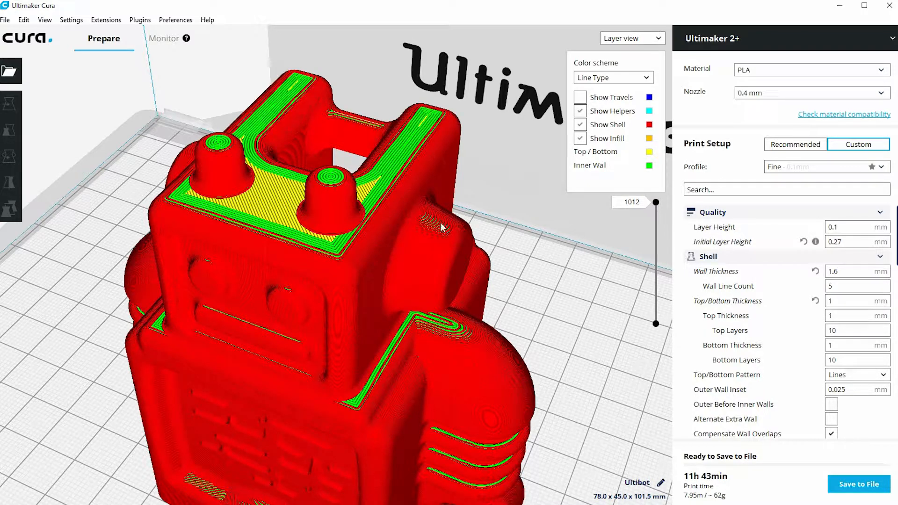
mouse_move(453, 237)
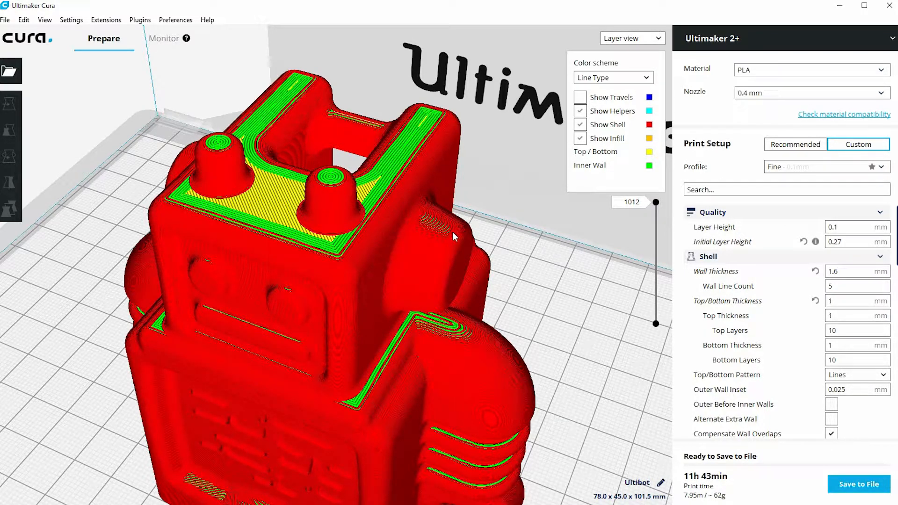
mouse_move(426, 235)
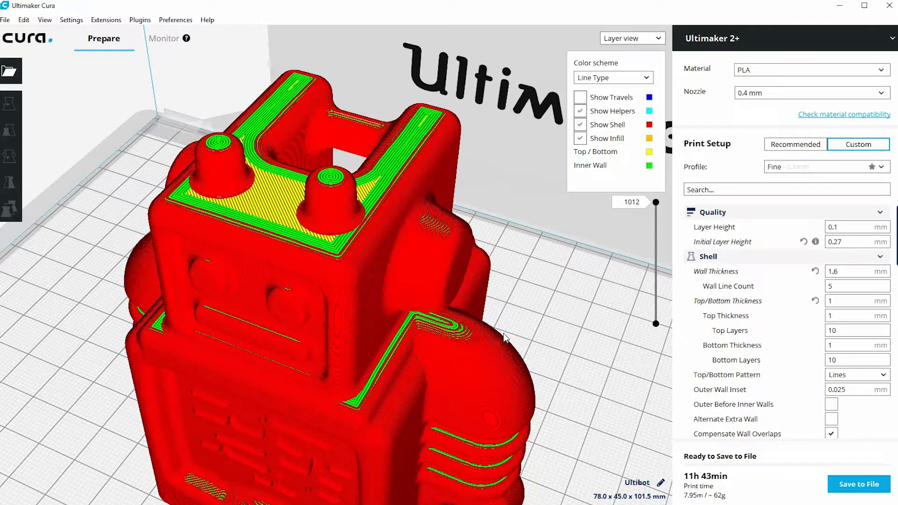
mouse_move(733, 486)
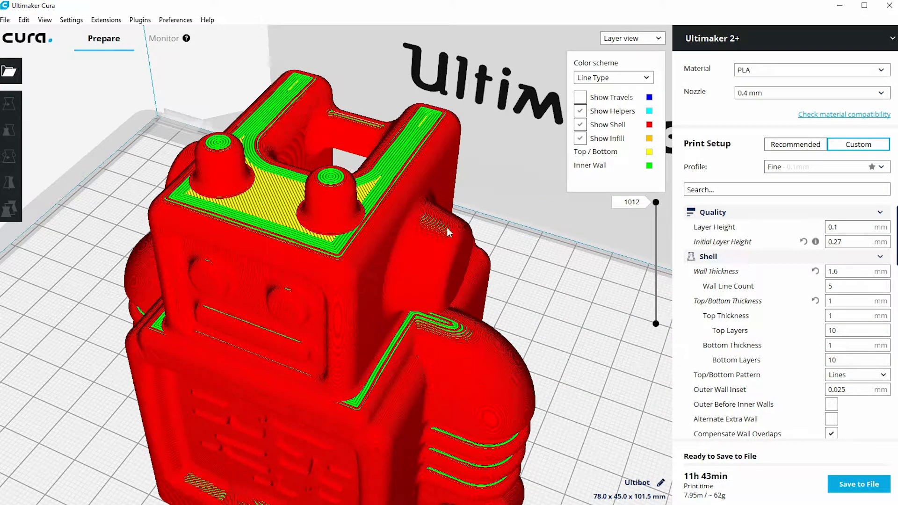
mouse_move(425, 235)
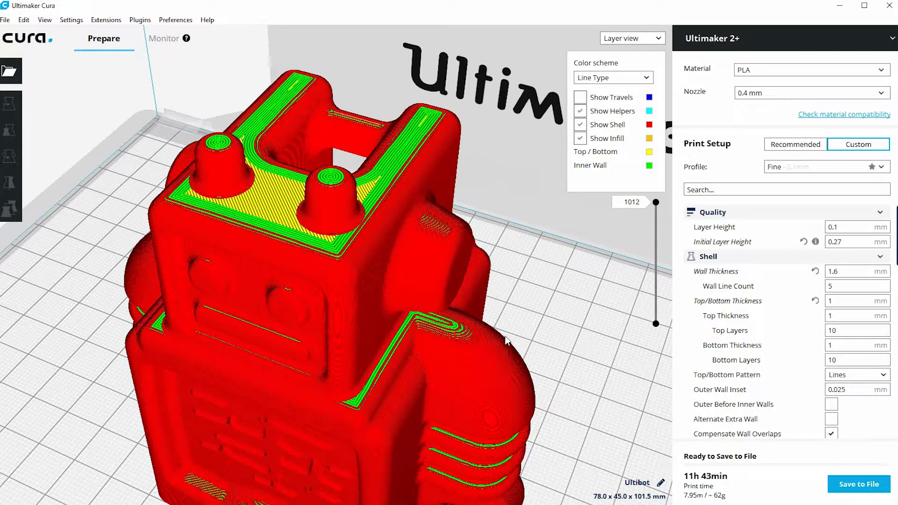
mouse_move(735, 487)
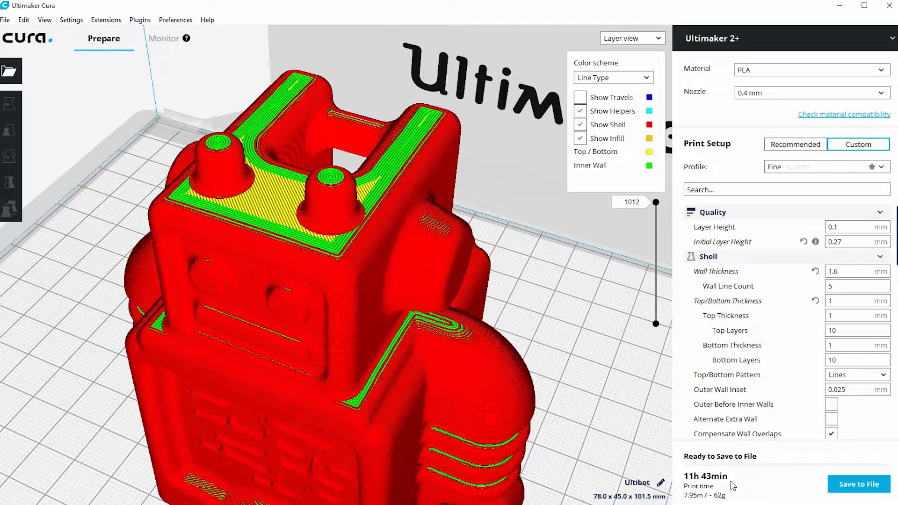
left_click(853, 227)
type("0.25")
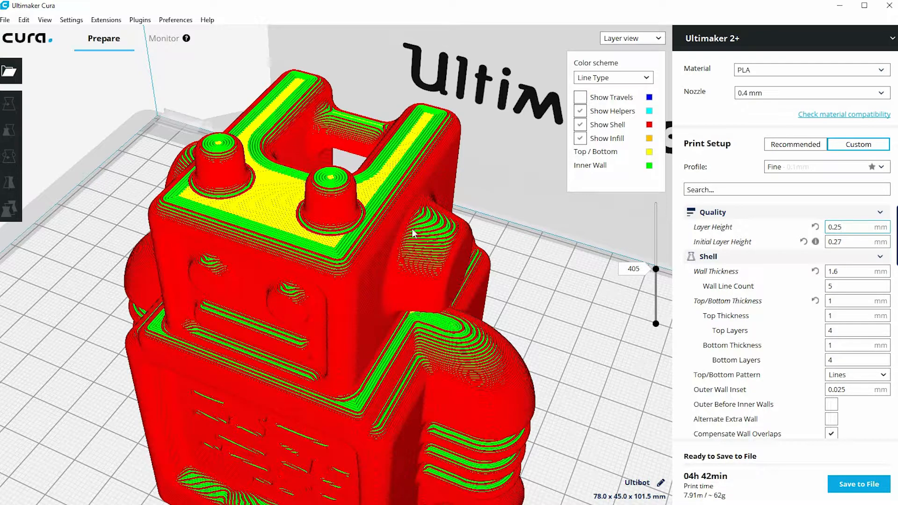
mouse_move(404, 243)
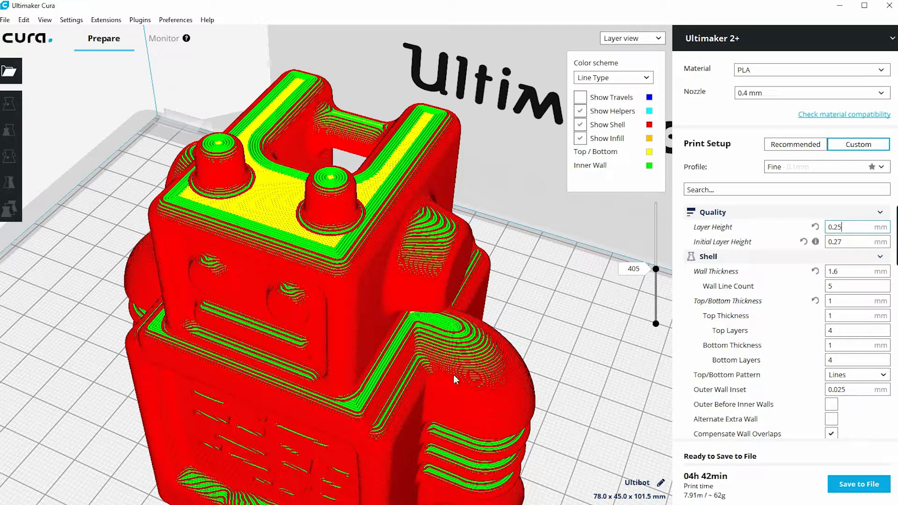
mouse_move(501, 385)
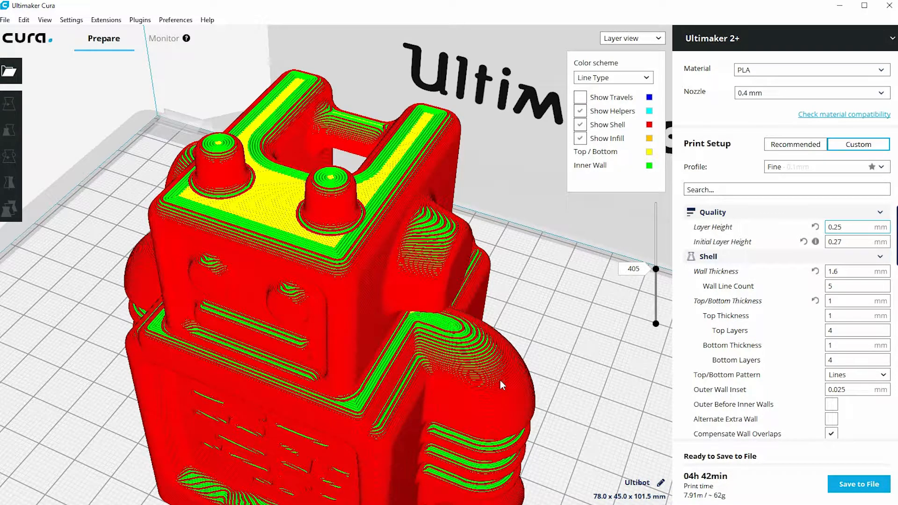
mouse_move(659, 487)
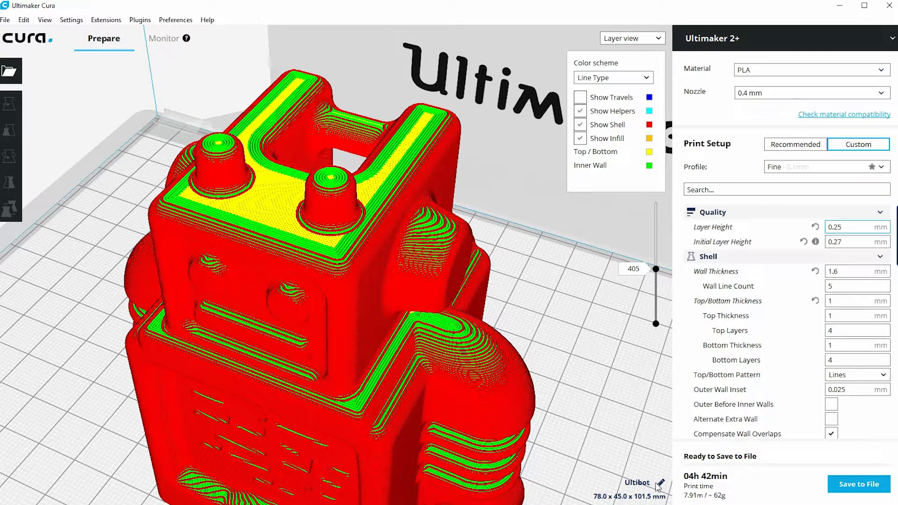
mouse_move(625, 357)
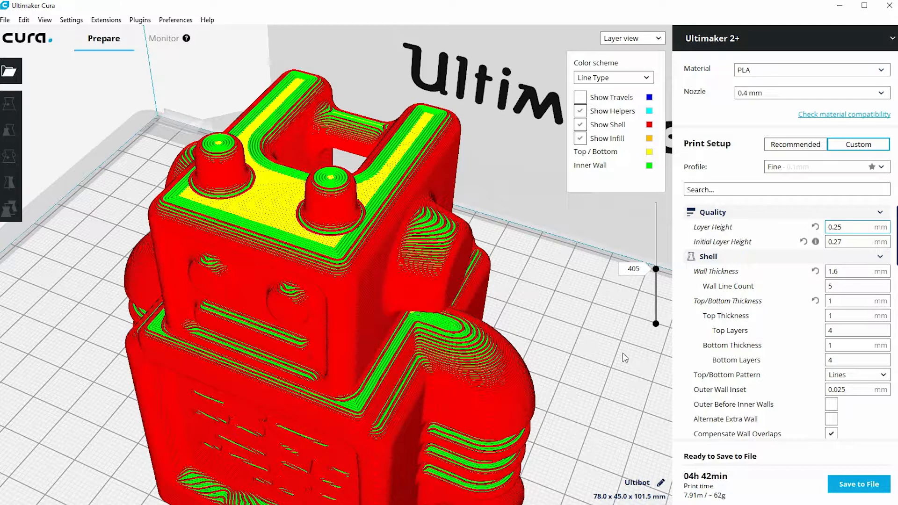
mouse_move(587, 315)
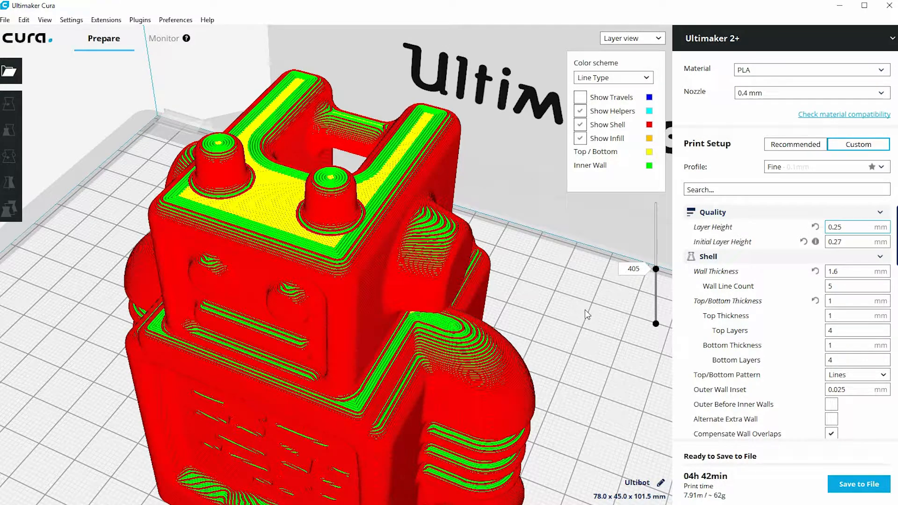
left_click(853, 227)
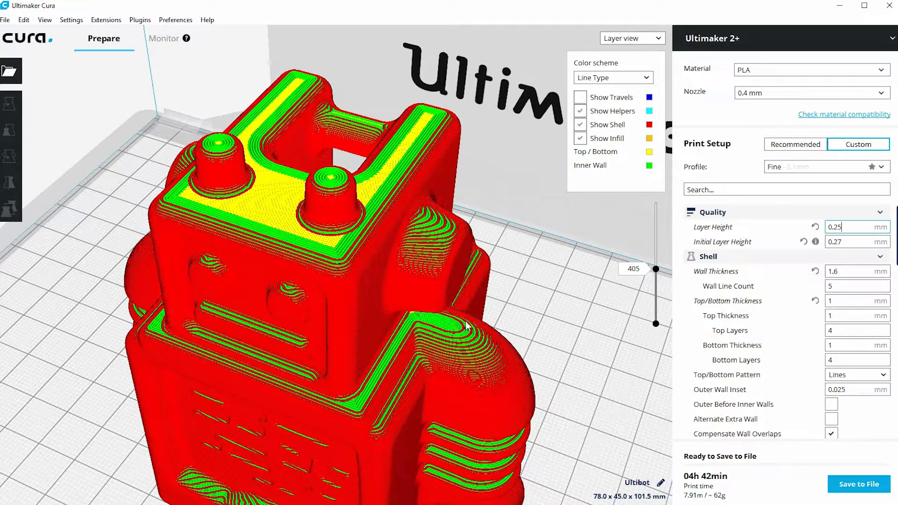
mouse_move(481, 391)
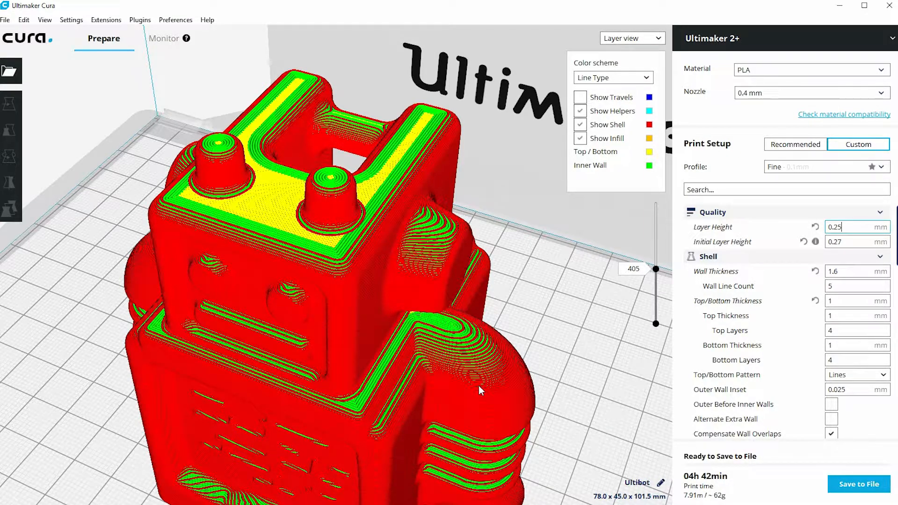